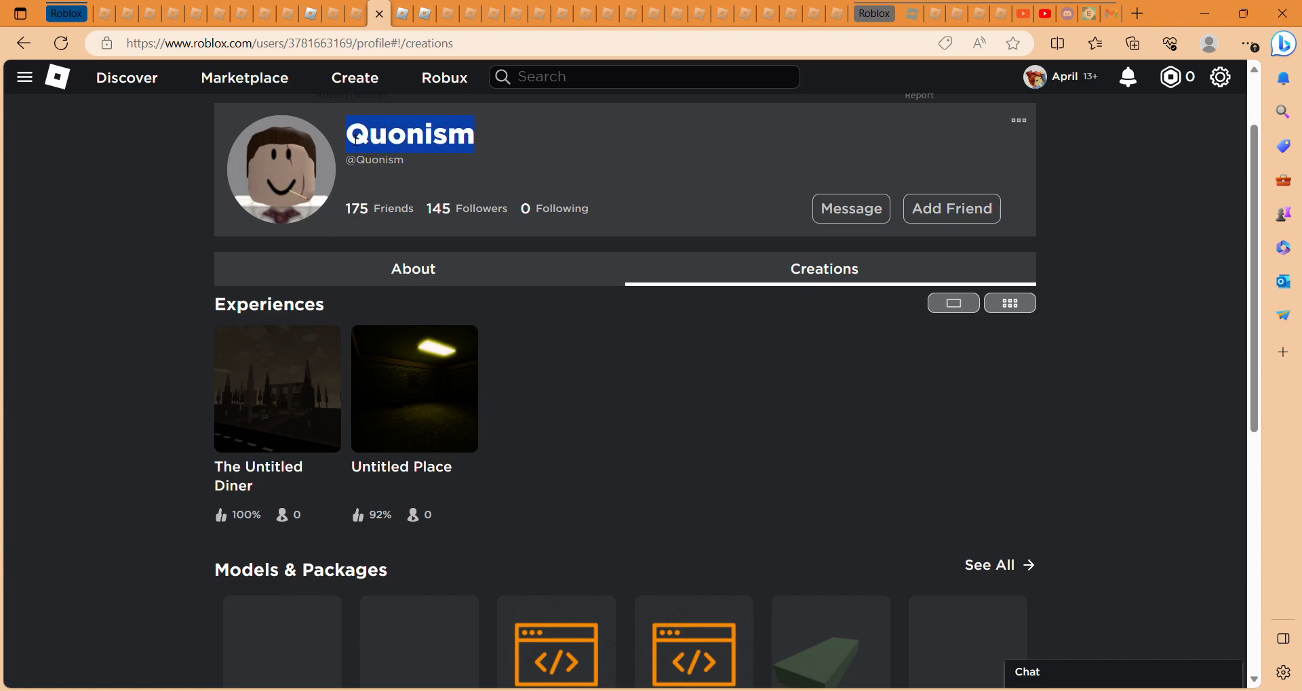
pyautogui.moveTo(439, 73)
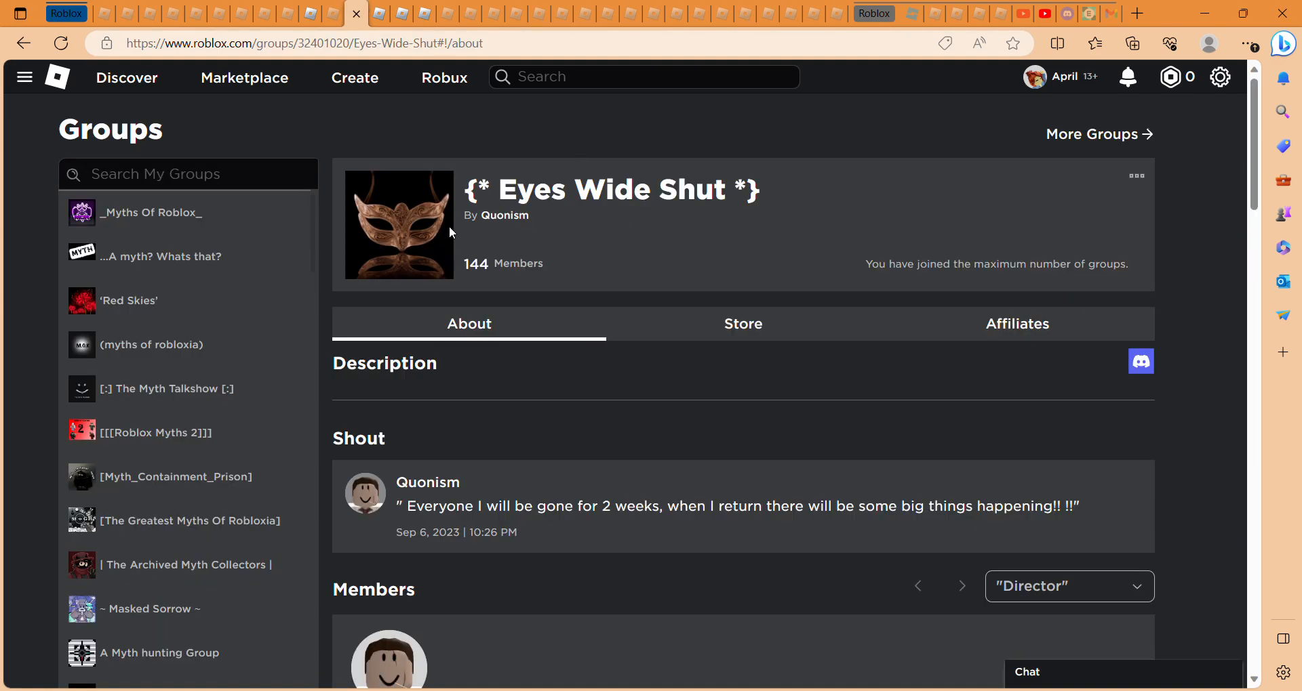
# View the group's Store, return to About, and highlight the group shout text
pyautogui.click(742, 324)
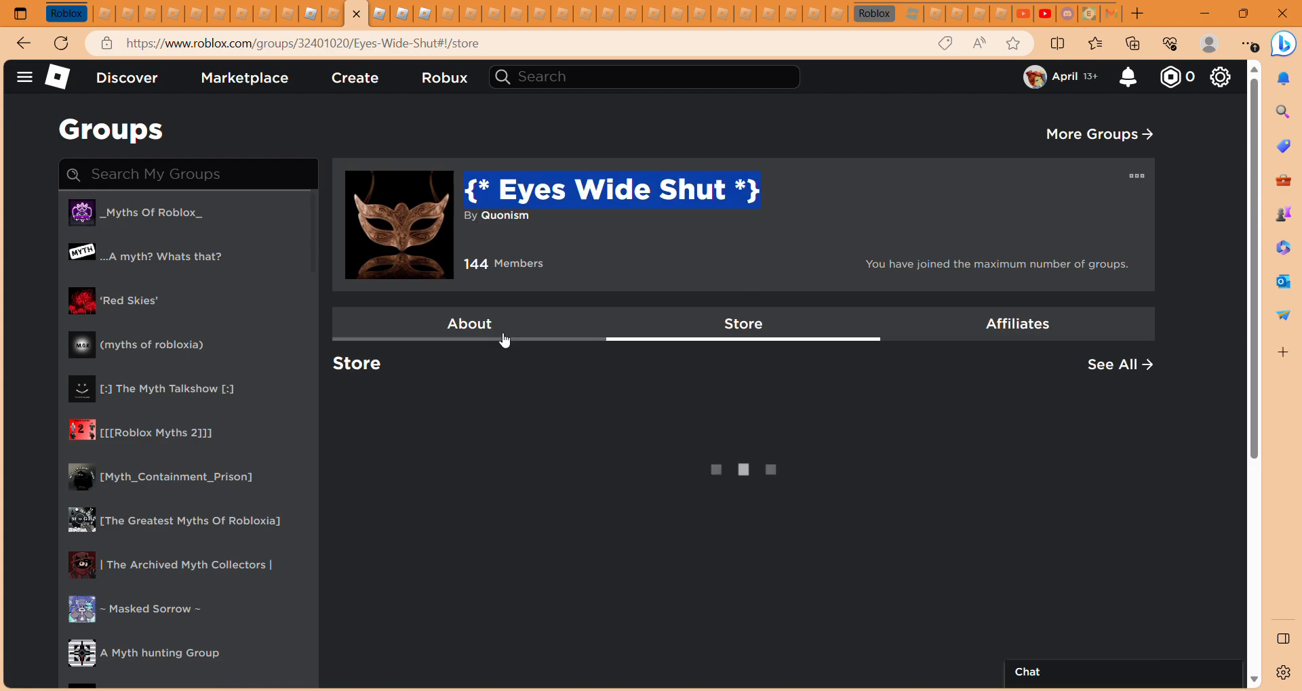
pyautogui.click(469, 324)
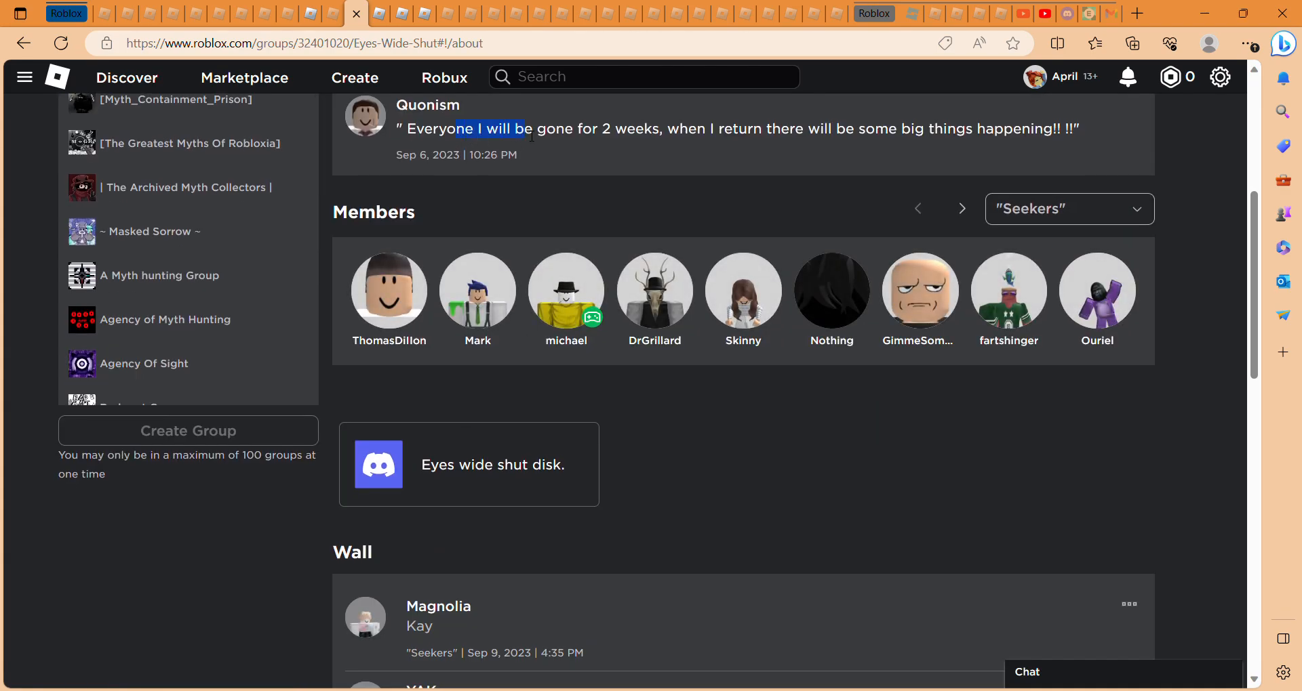
pyautogui.moveTo(529, 129); pyautogui.dragTo(1052, 129)
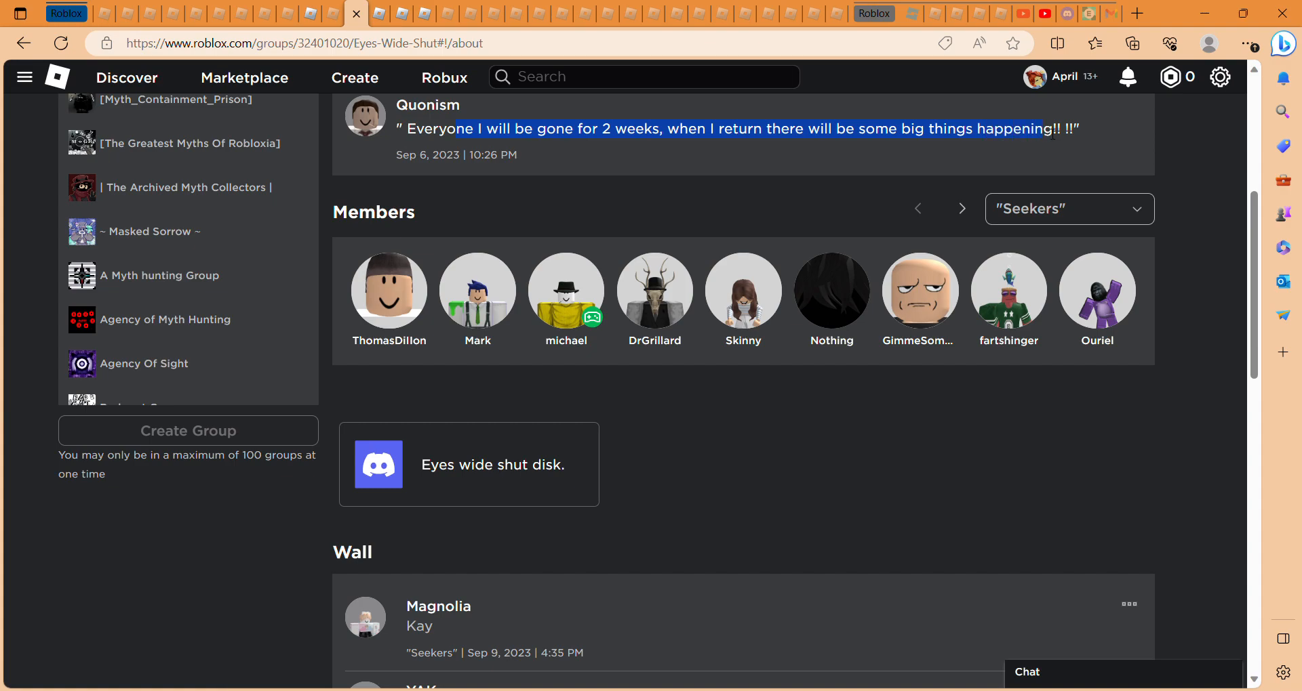
# Cycle the Members dropdown through Victims, Special, Main actors and the next role
pyautogui.click(1068, 208)
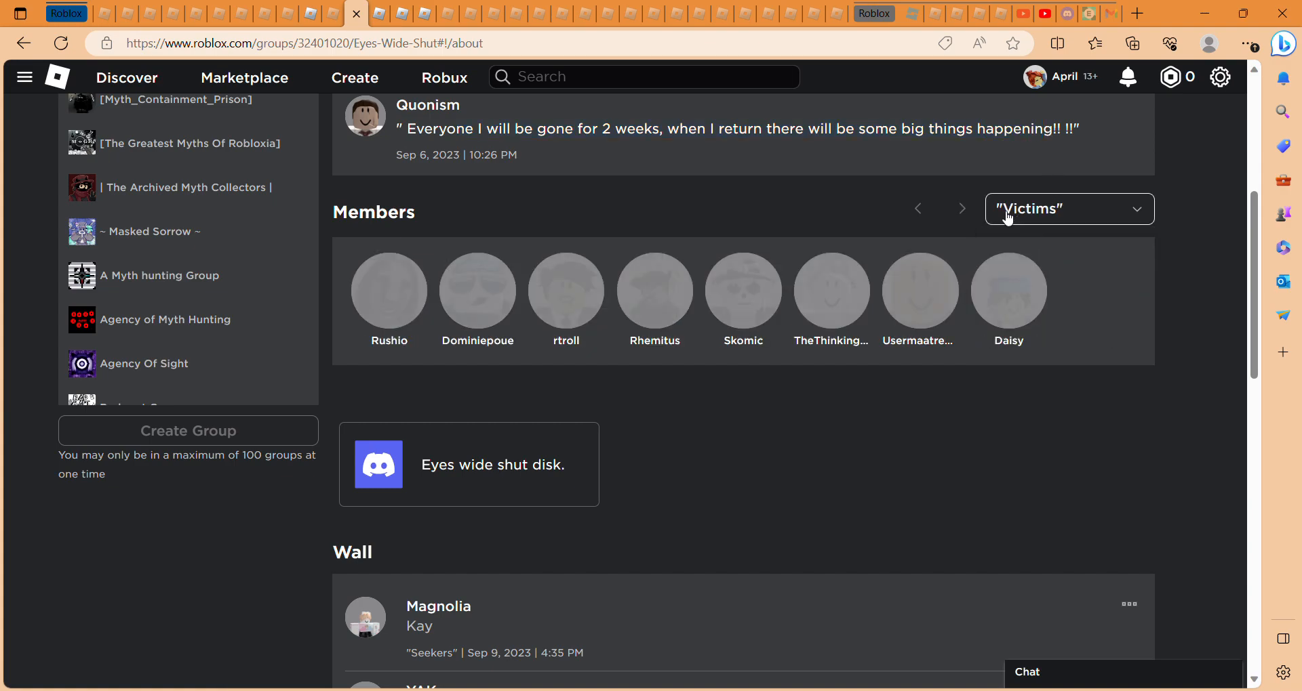
pyautogui.click(1068, 208)
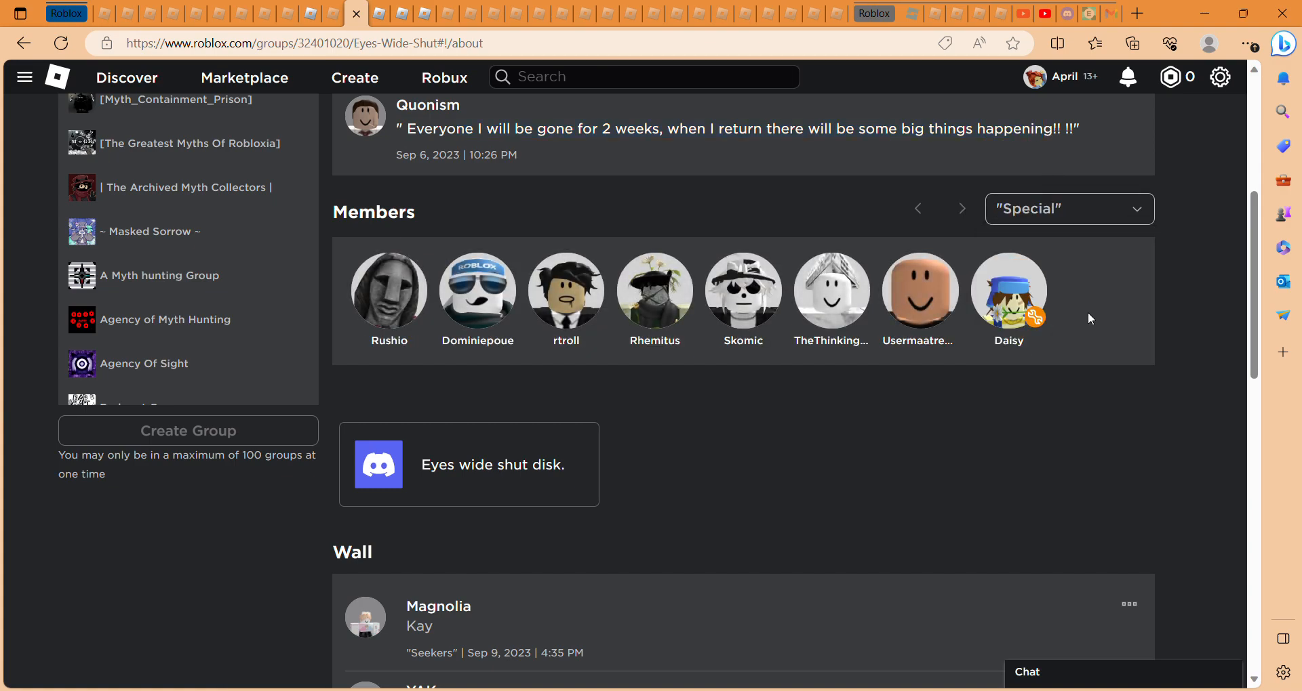
pyautogui.click(1068, 208)
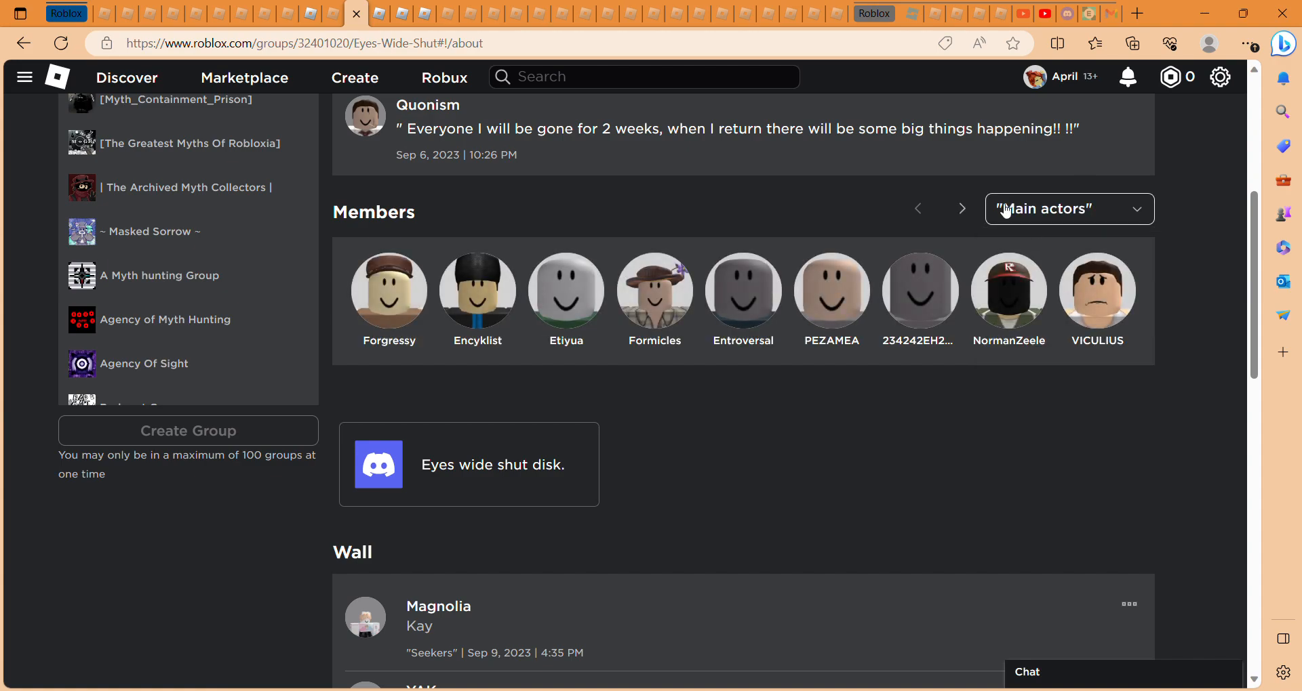
pyautogui.click(1068, 208)
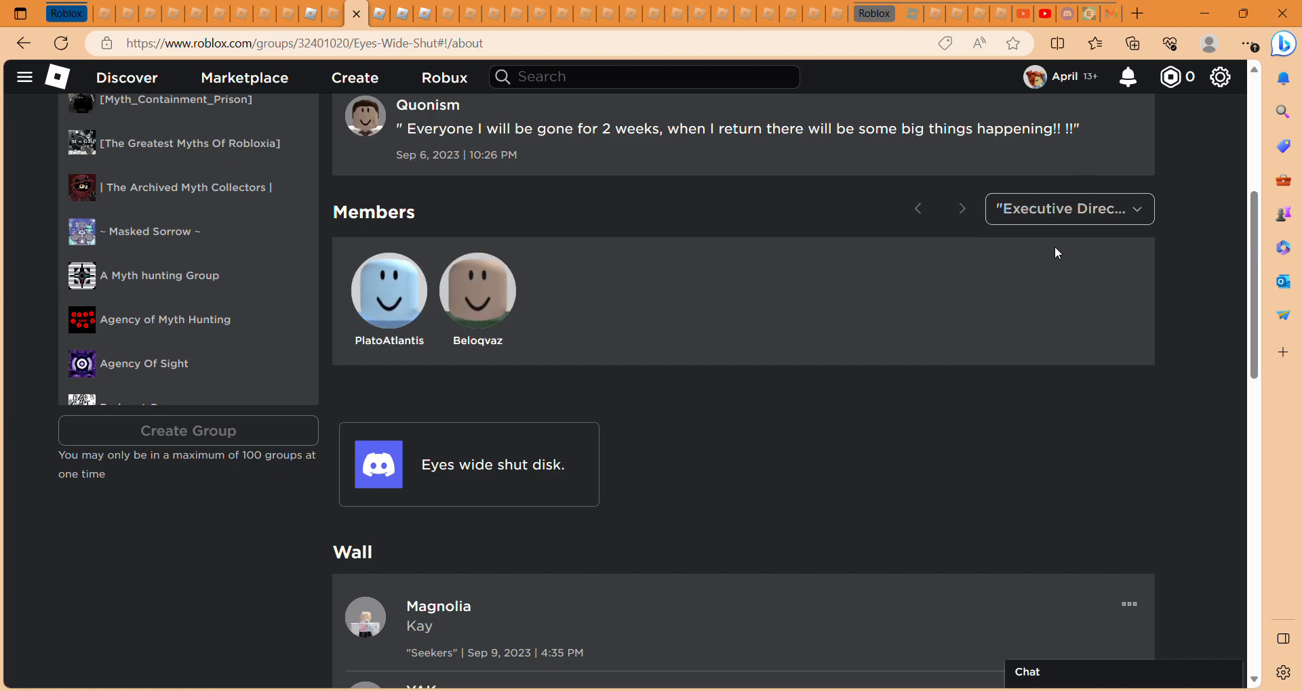
pyautogui.scroll(-3)
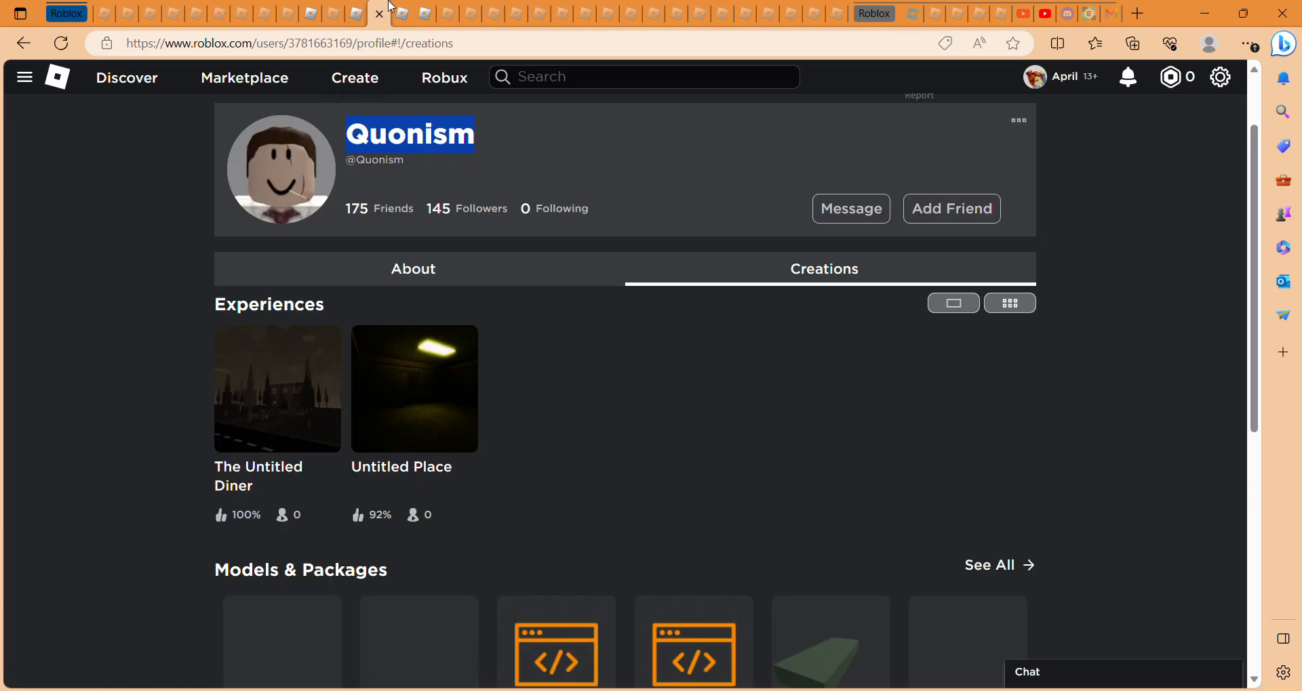
# Open The Untitled Diner, select its French description line, then begin searching 'When tim'
pyautogui.click(277, 390)
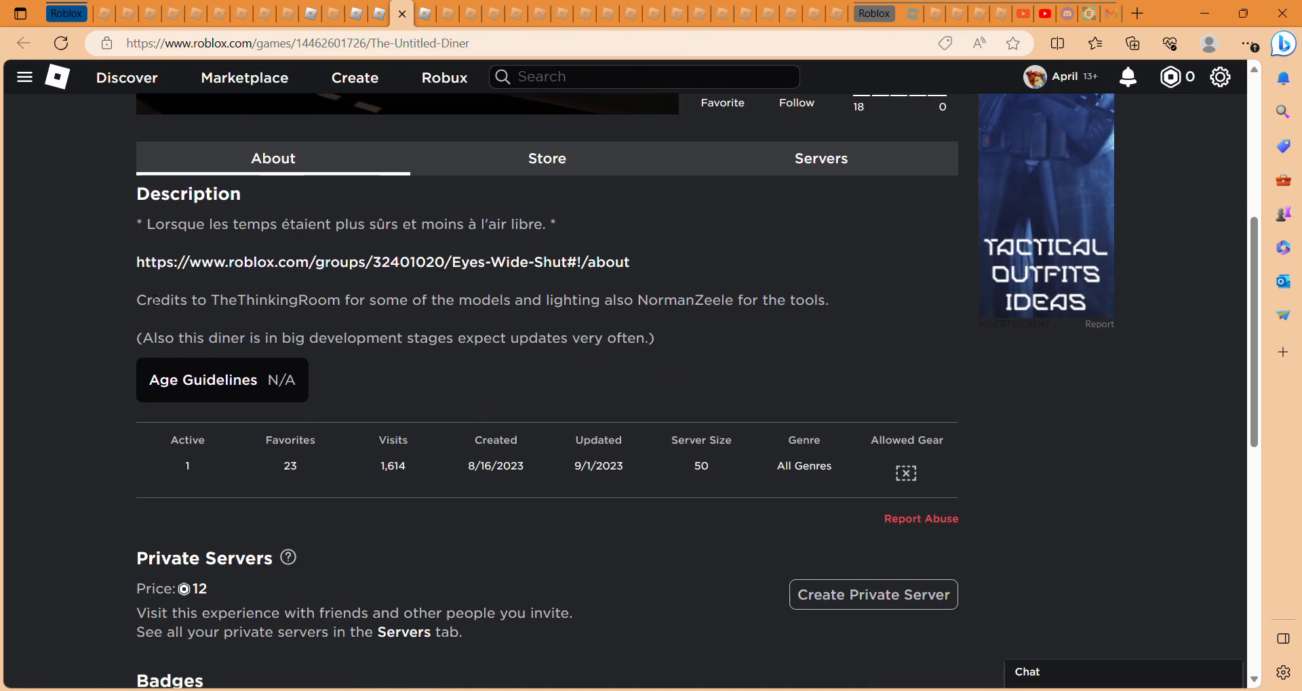
pyautogui.doubleClick(156, 338)
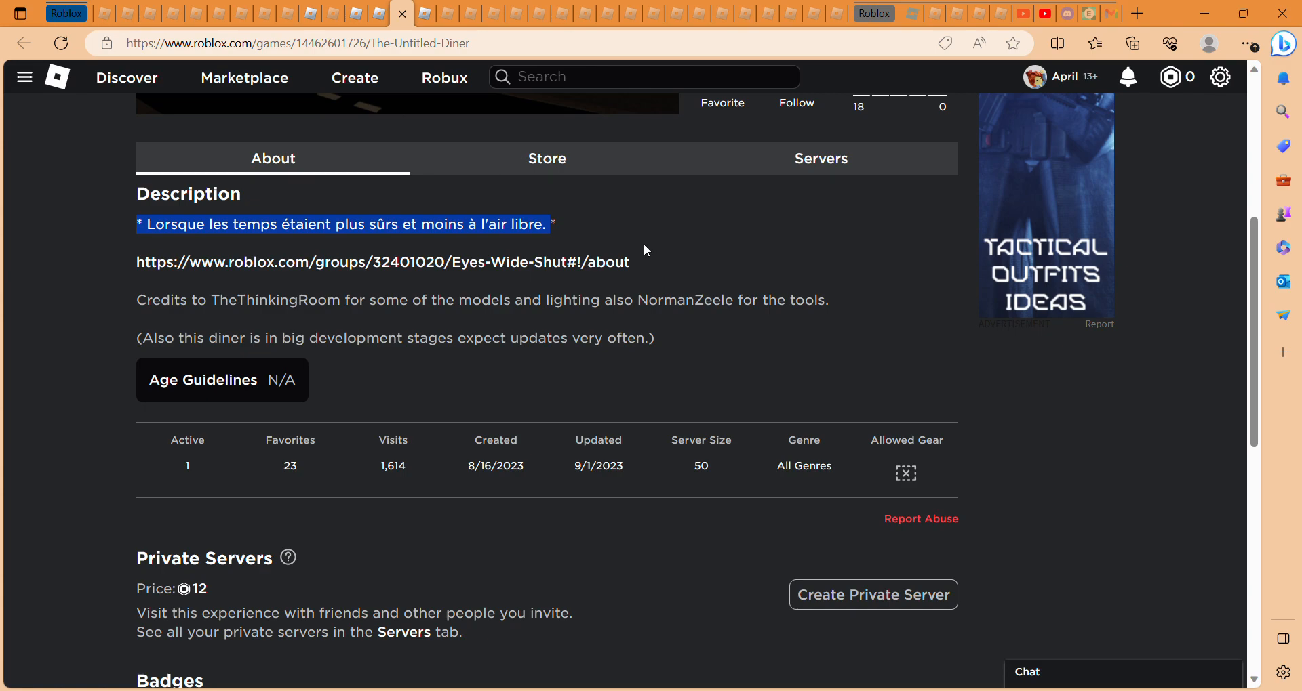
pyautogui.click(669, 237)
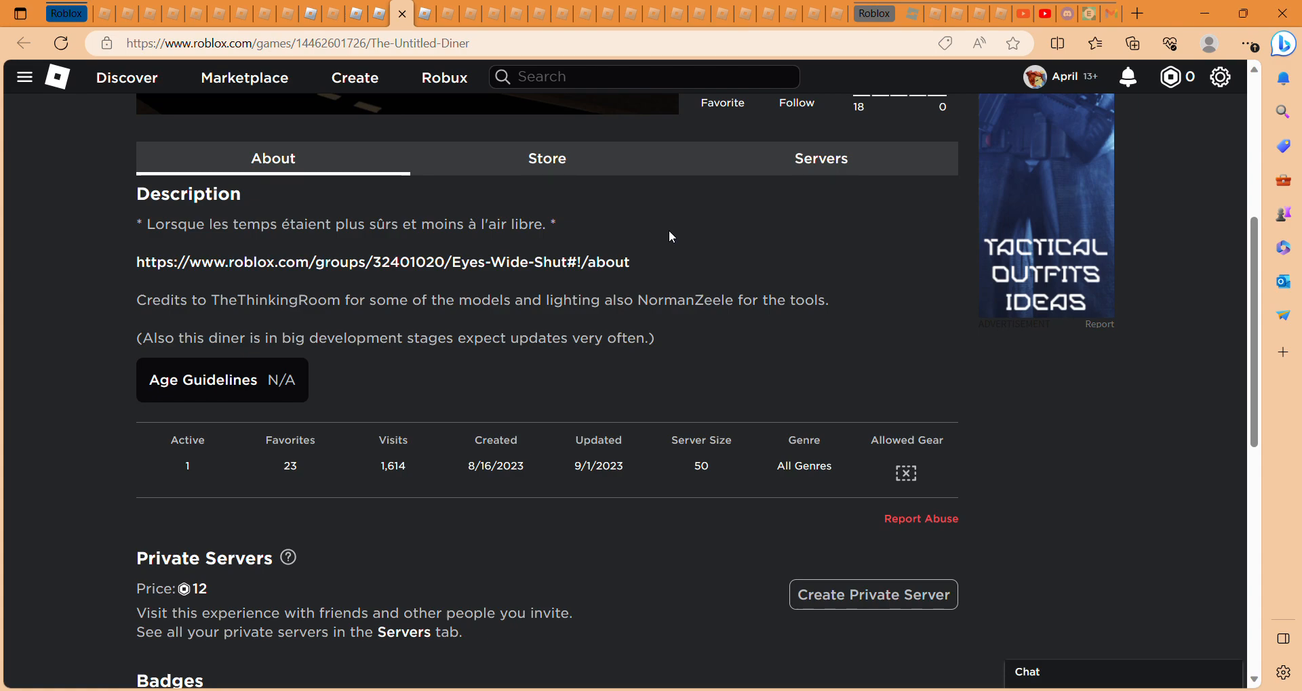
pyautogui.moveTo(55, 481)
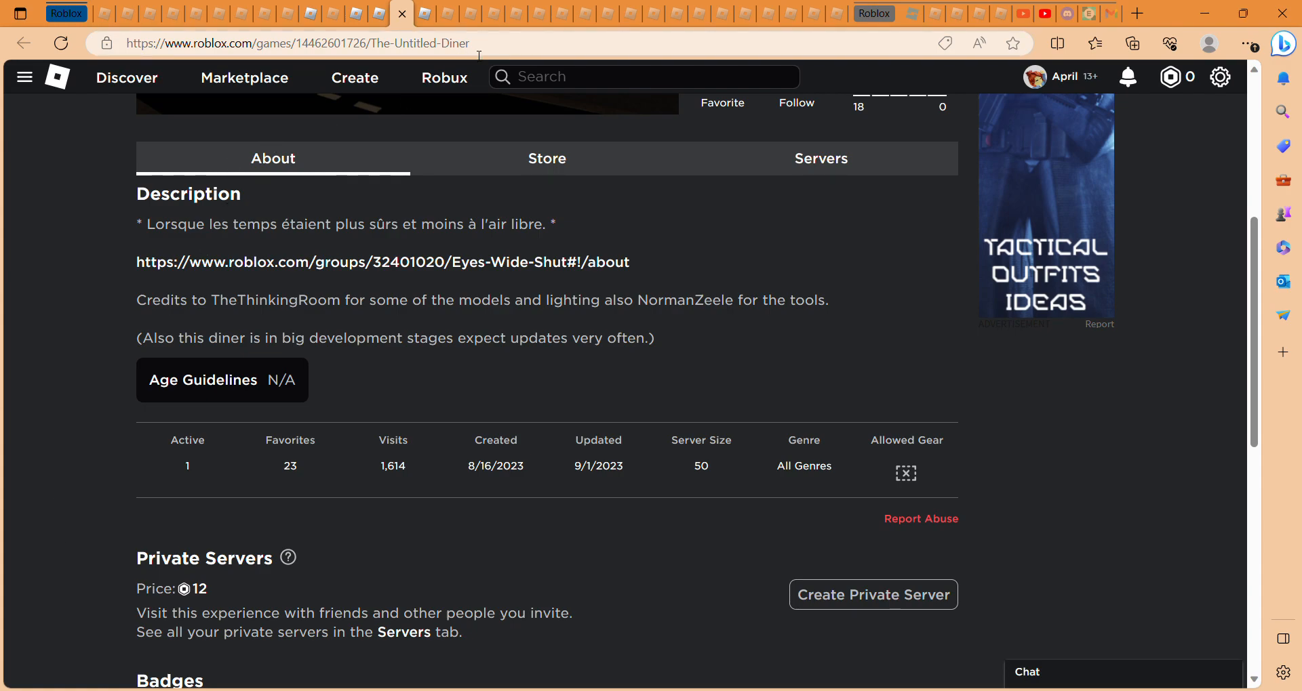
pyautogui.write('When times were sa')
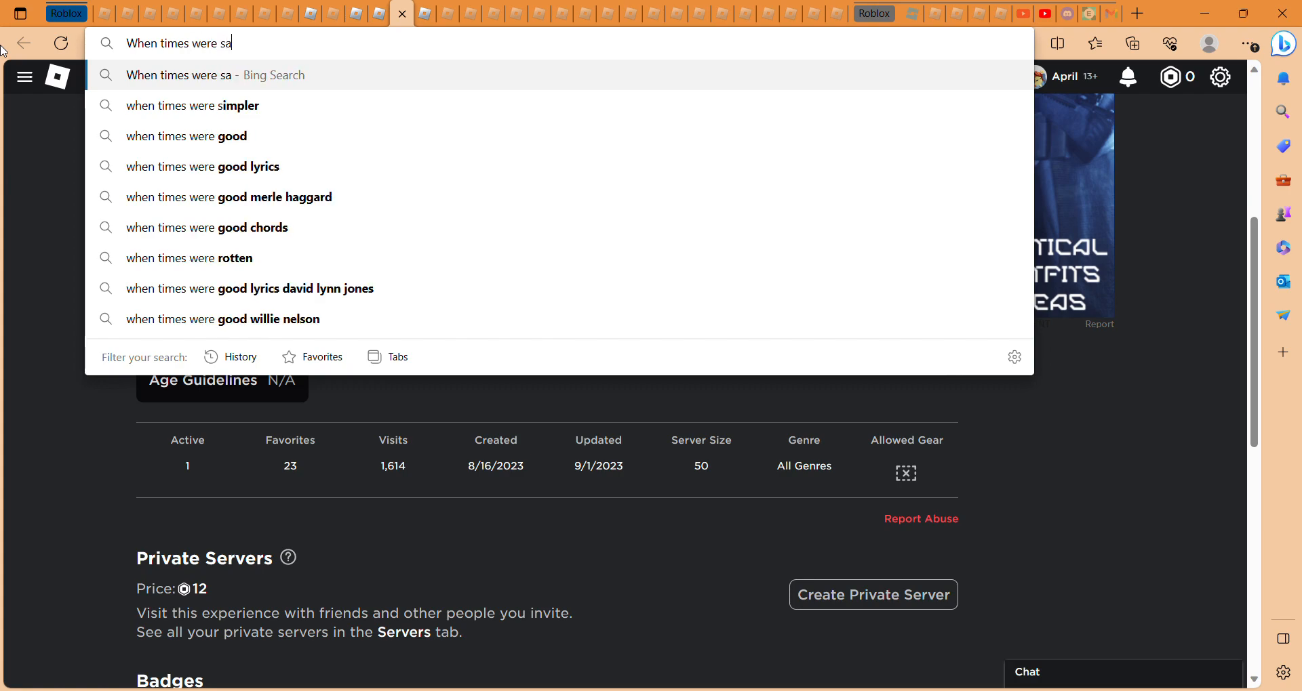
# Extend the address-bar query to 'When times were safer and lessout in the open'
pyautogui.write('fer and le')
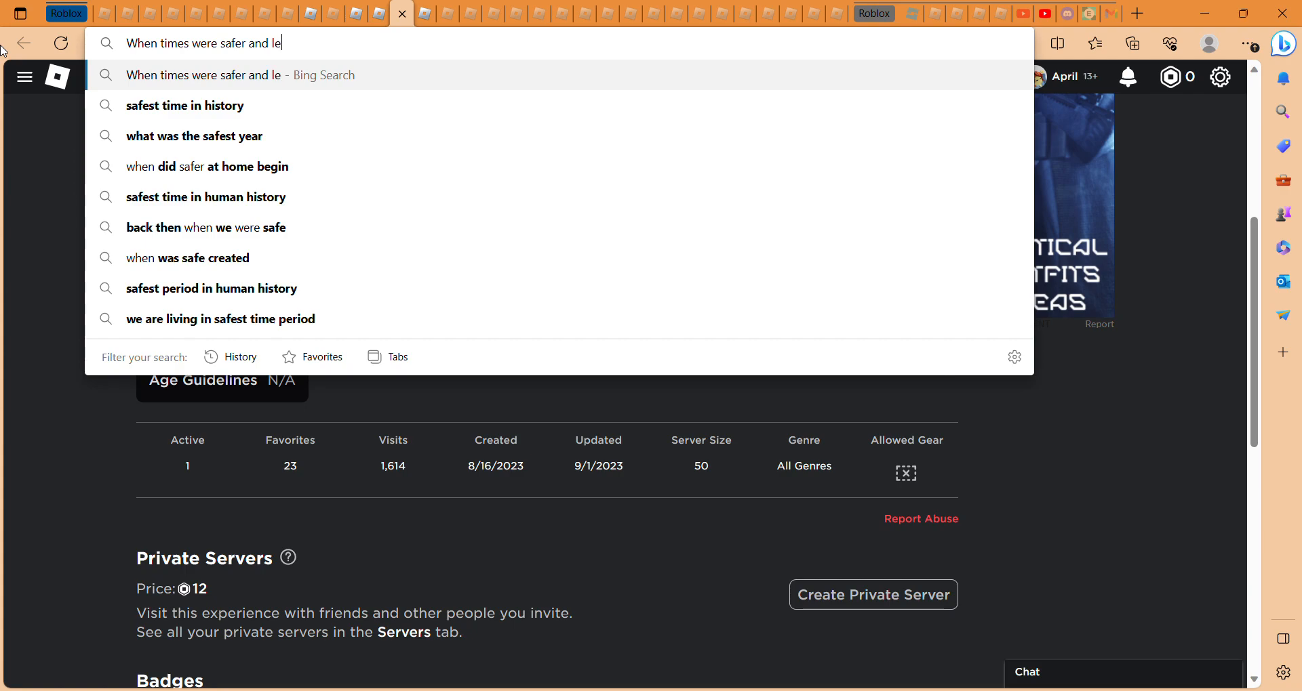
pyautogui.write('s out in')
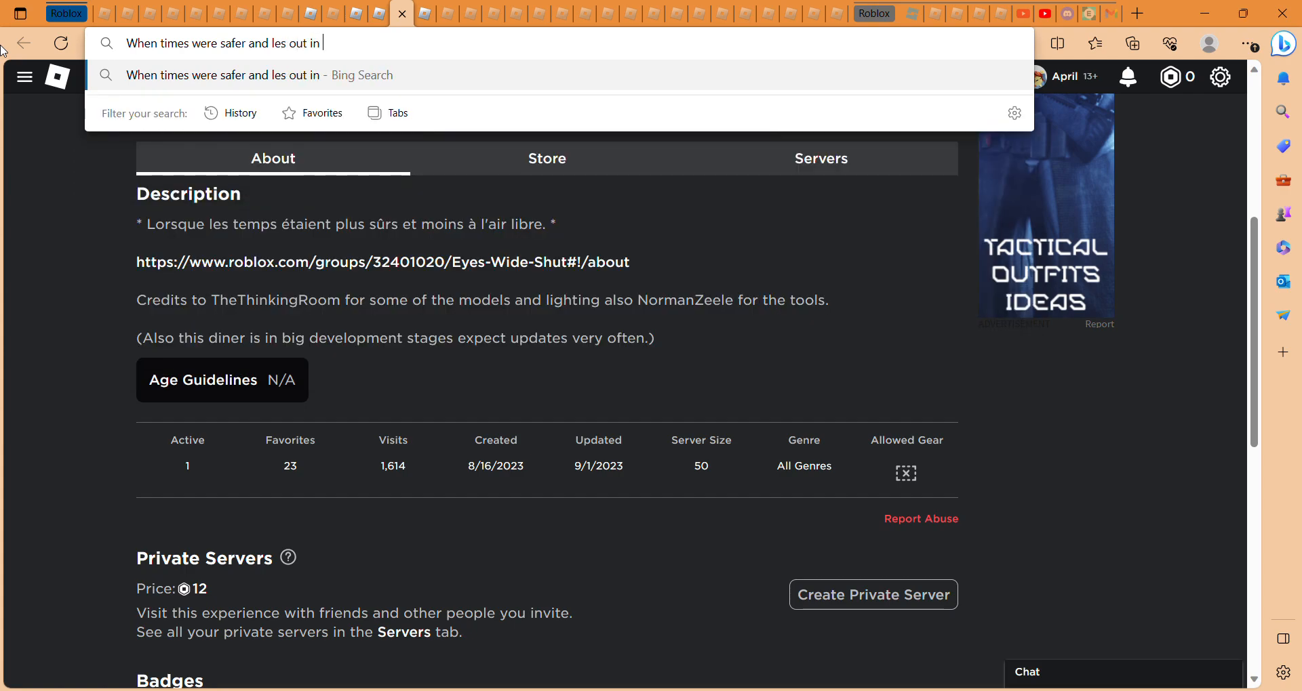
pyautogui.write('the open')
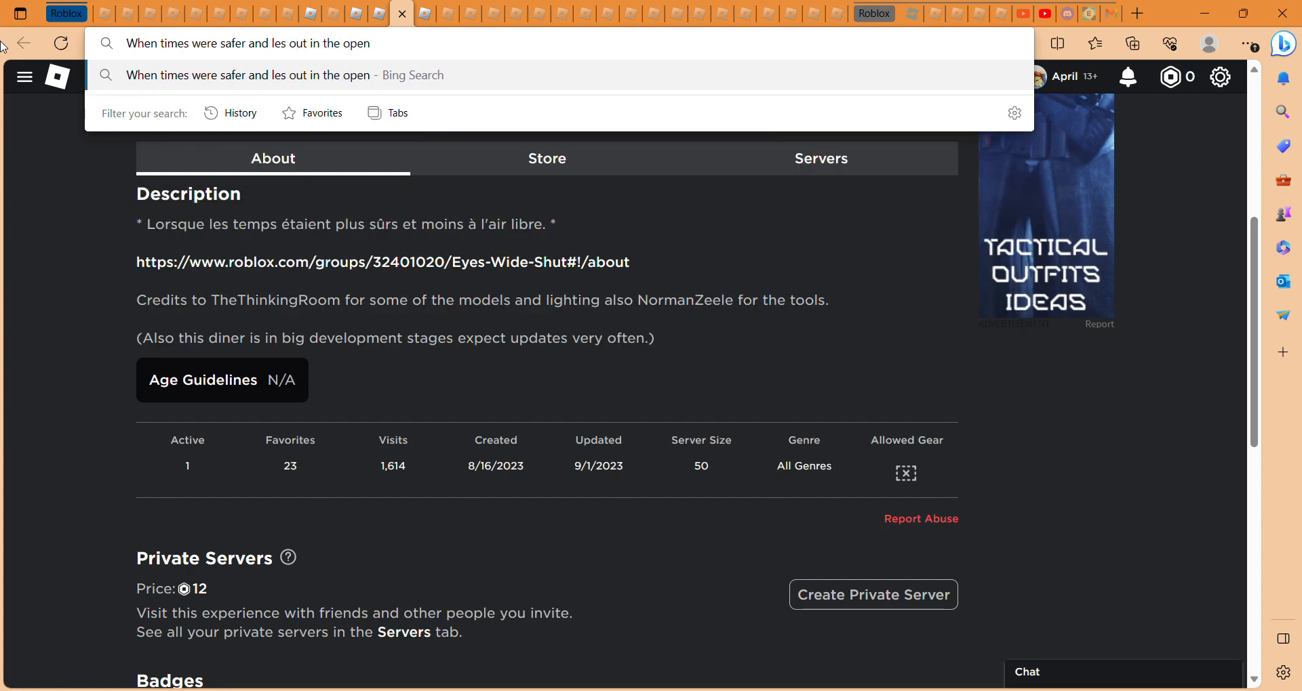
pyautogui.press('Backspace')
pyautogui.write('s')
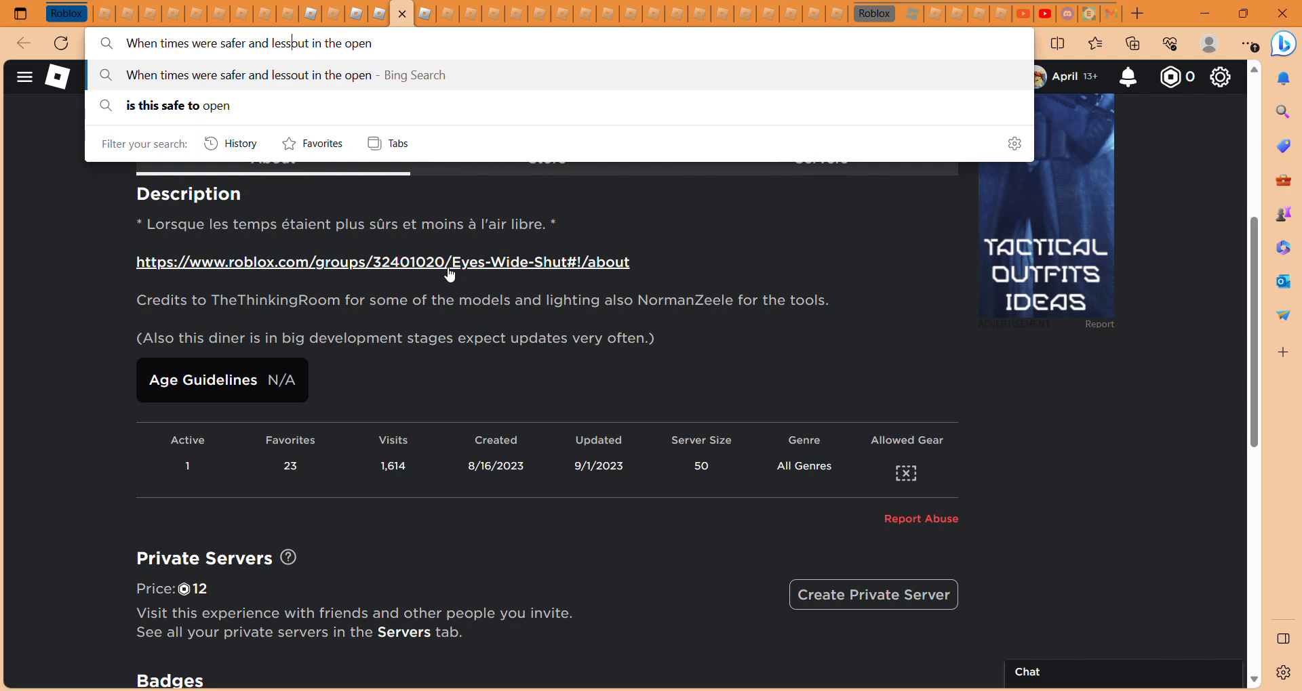
pyautogui.moveTo(422, 53)
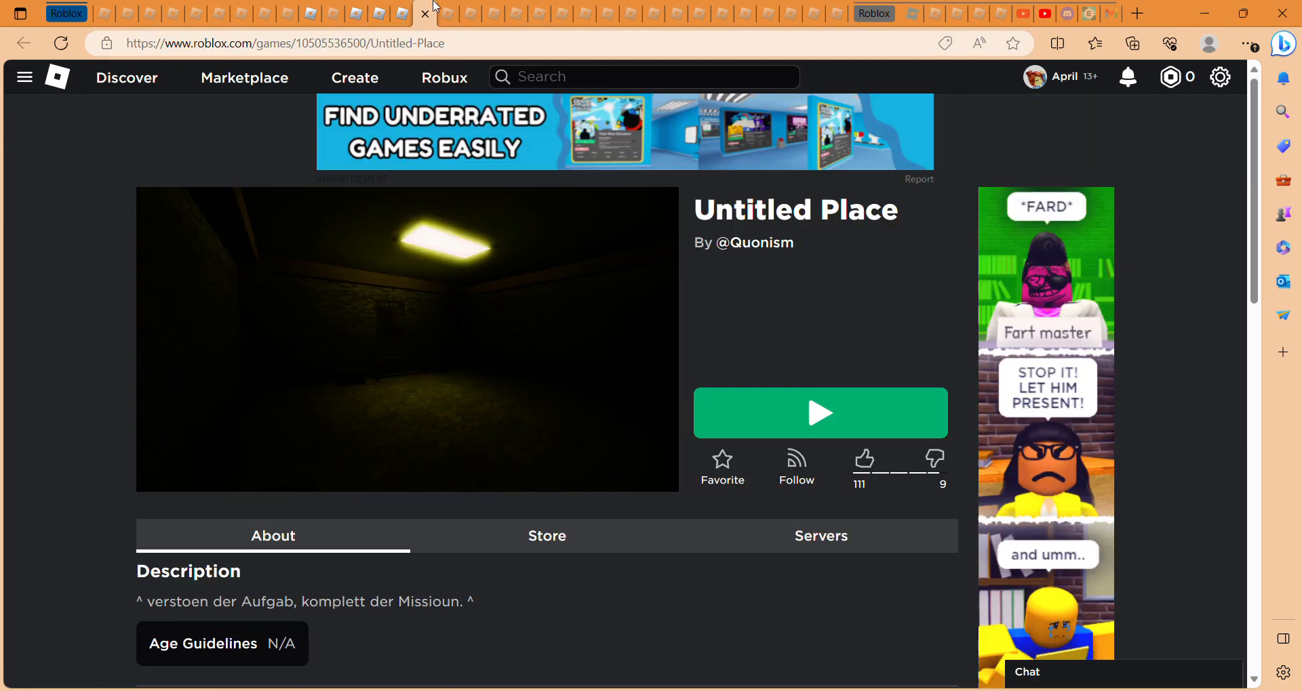
# Scroll down past Description and Private Servers to the Badges section, then slightly back up
pyautogui.scroll(-3)
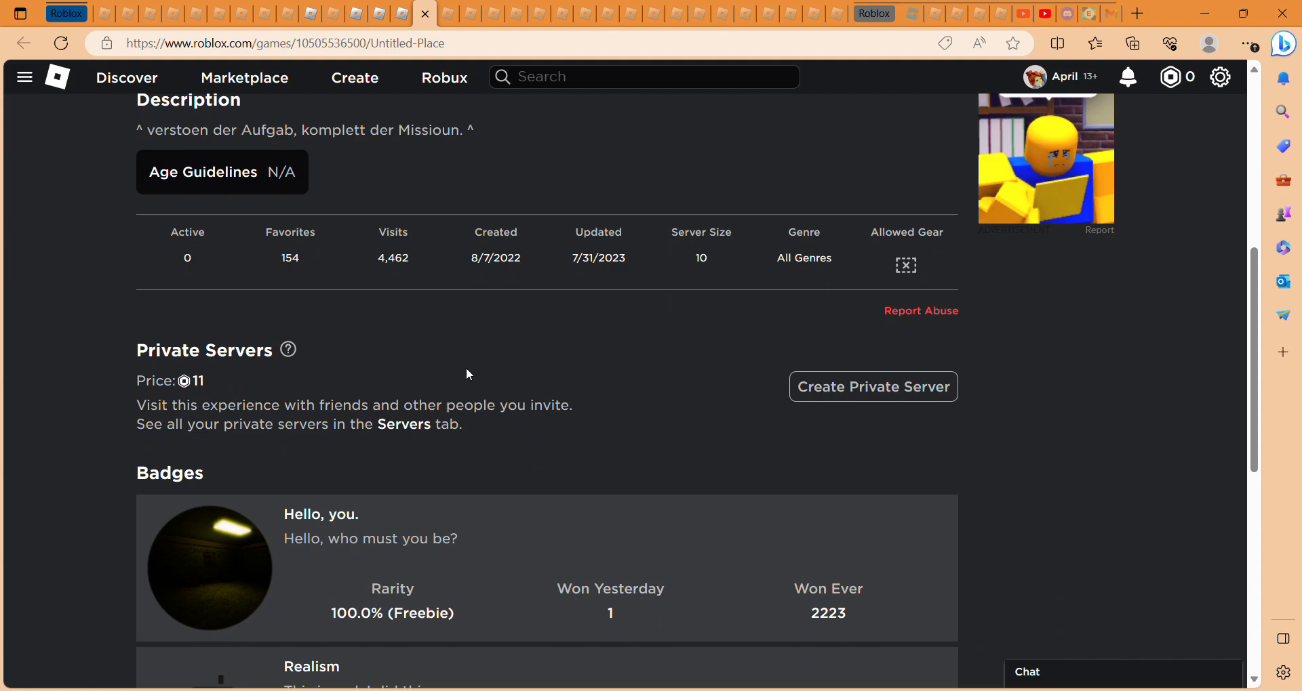
pyautogui.scroll(-3)
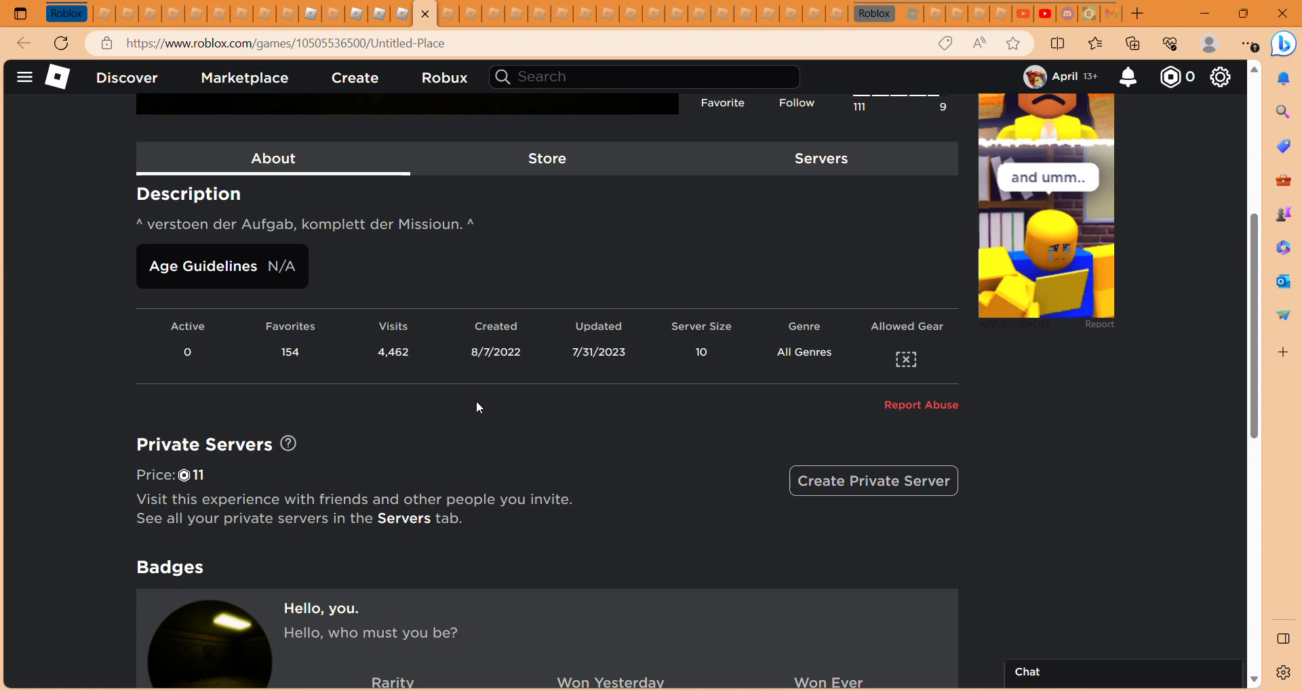
pyautogui.scroll(-3)
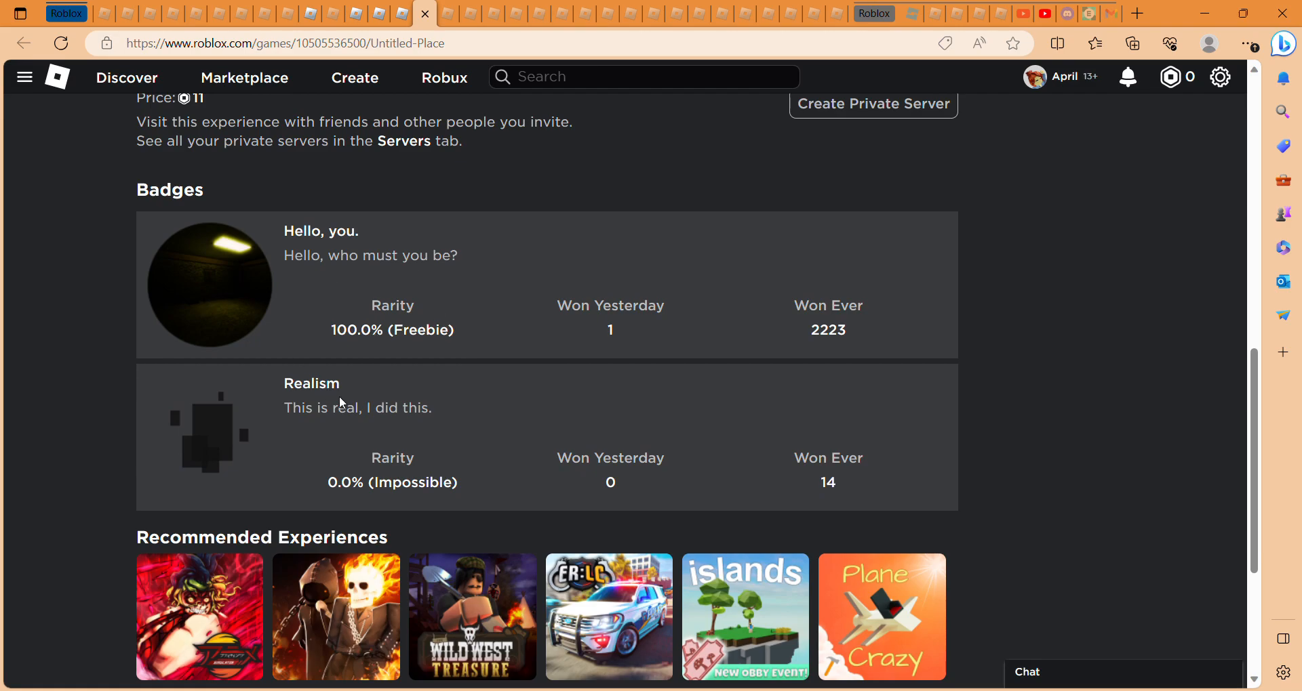
pyautogui.scroll(3)
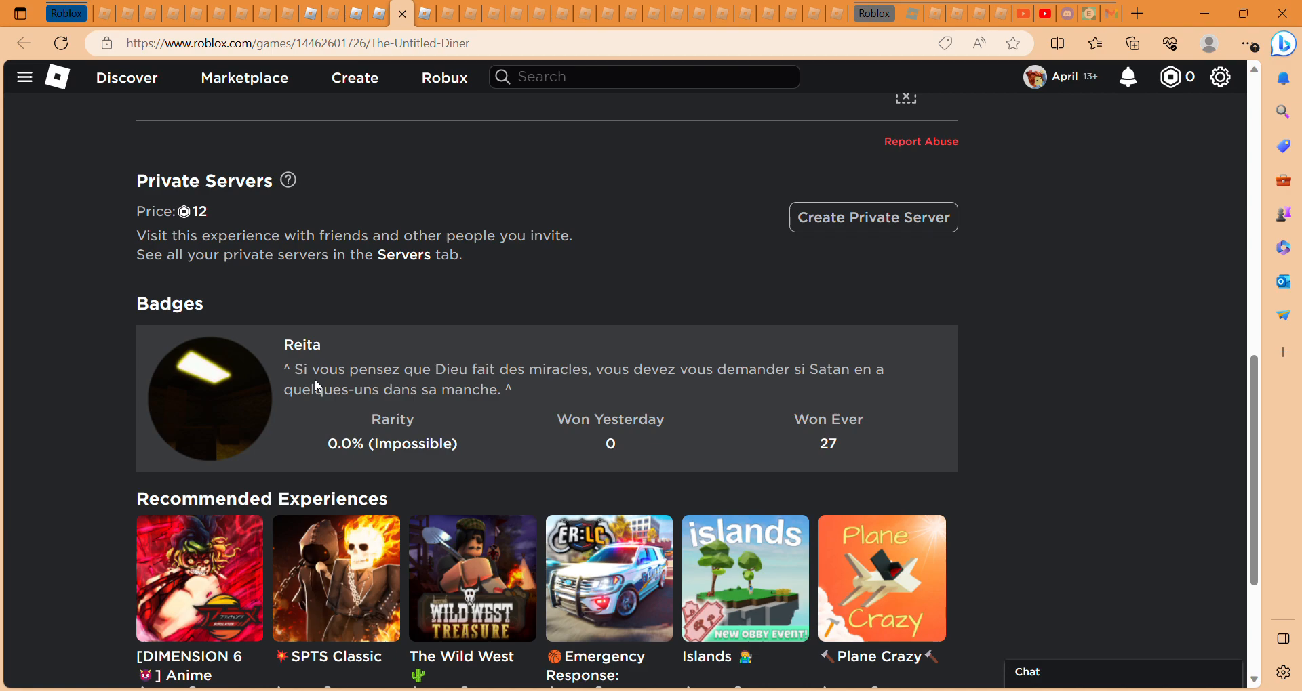
pyautogui.moveTo(244, 392)
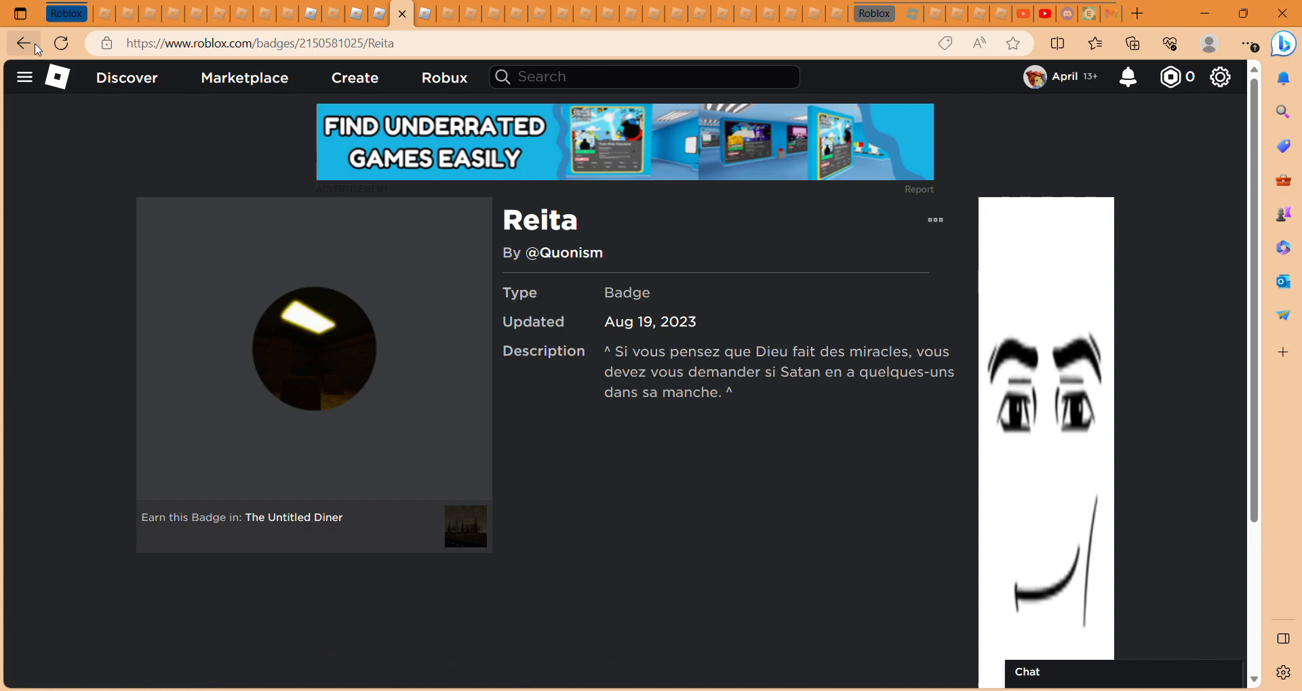
# Leave the Reita badge page to get back to the experience pages
pyautogui.click(293, 517)
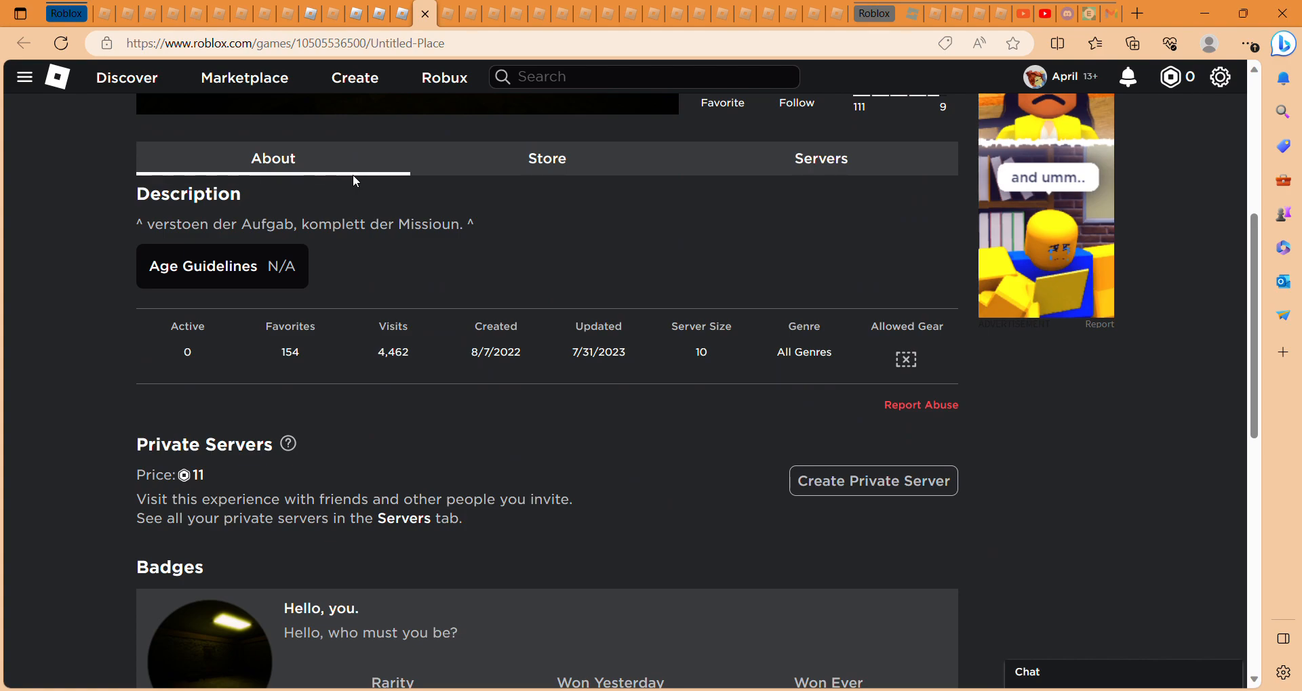
# Scroll Untitled Place down toward its badges, then switch browser tabs to compare
pyautogui.scroll(-3)
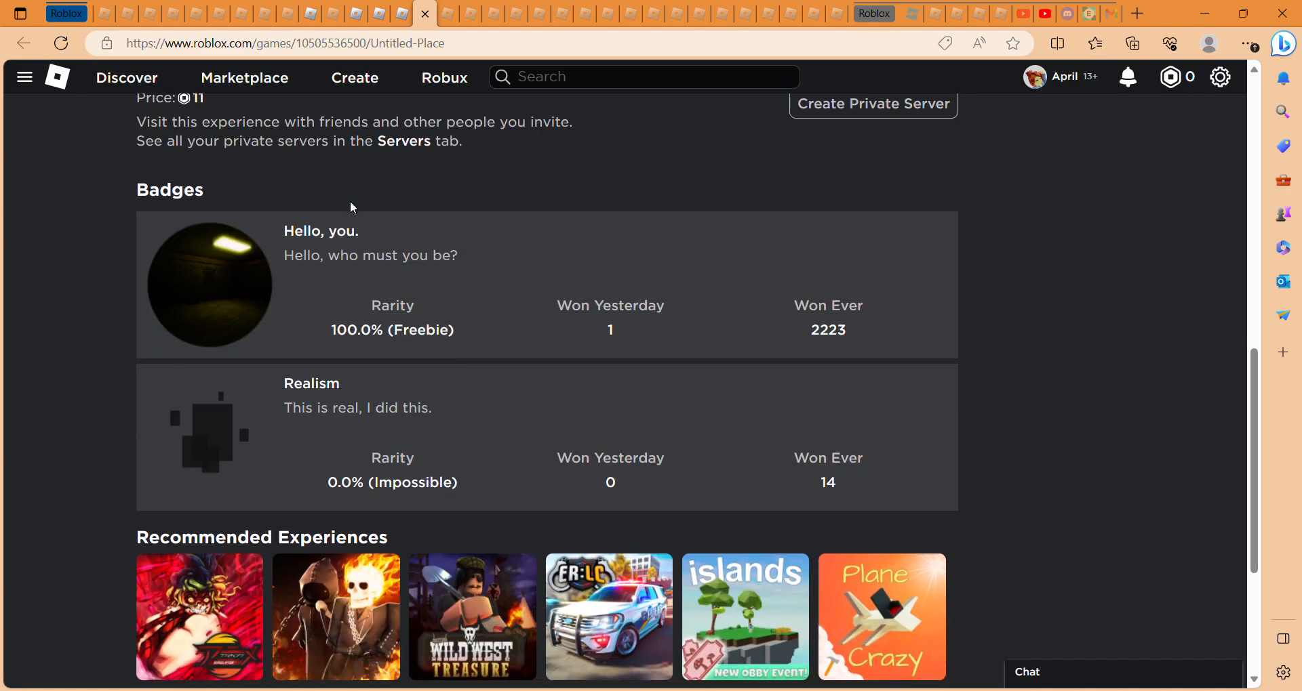
pyautogui.moveTo(360, 203)
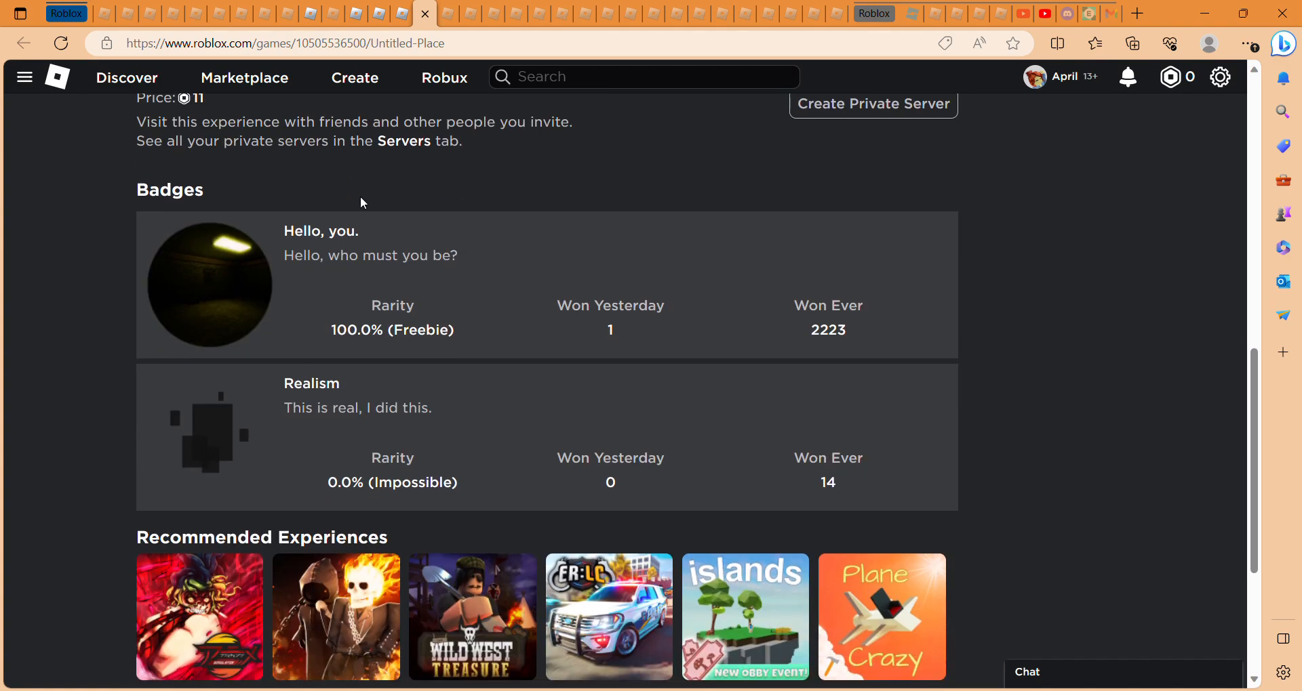
pyautogui.moveTo(362, 241)
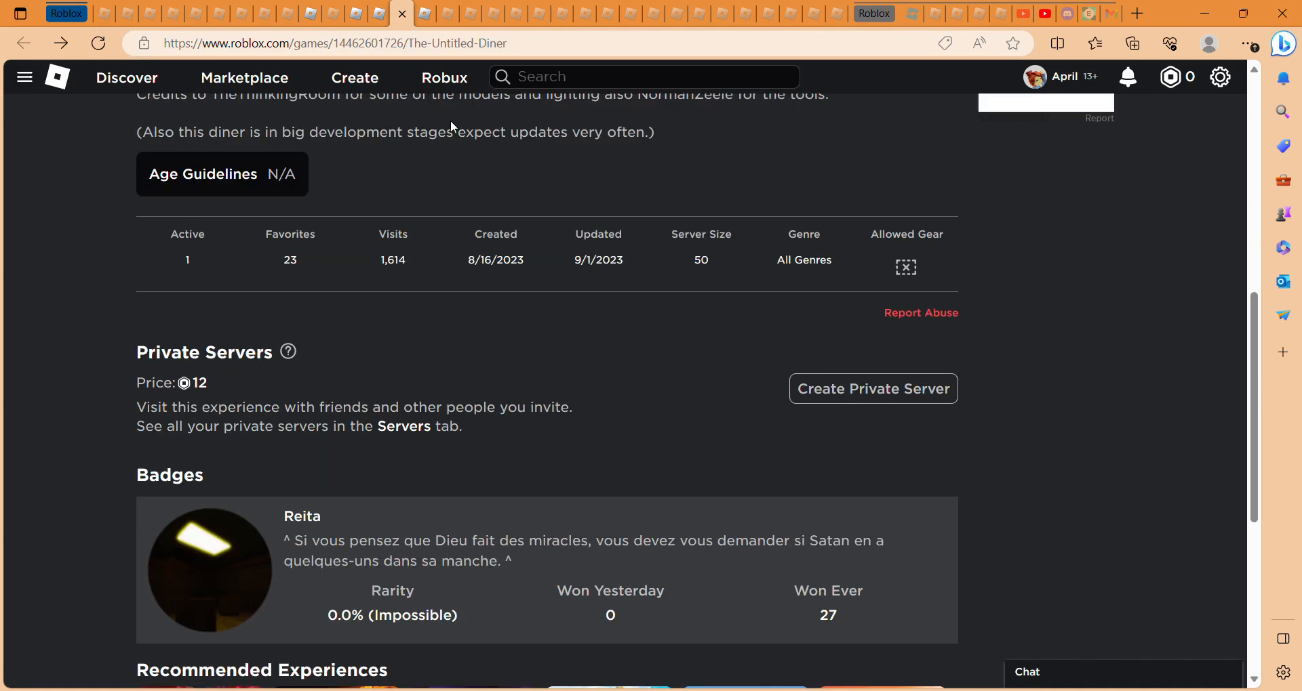
pyautogui.click(401, 14)
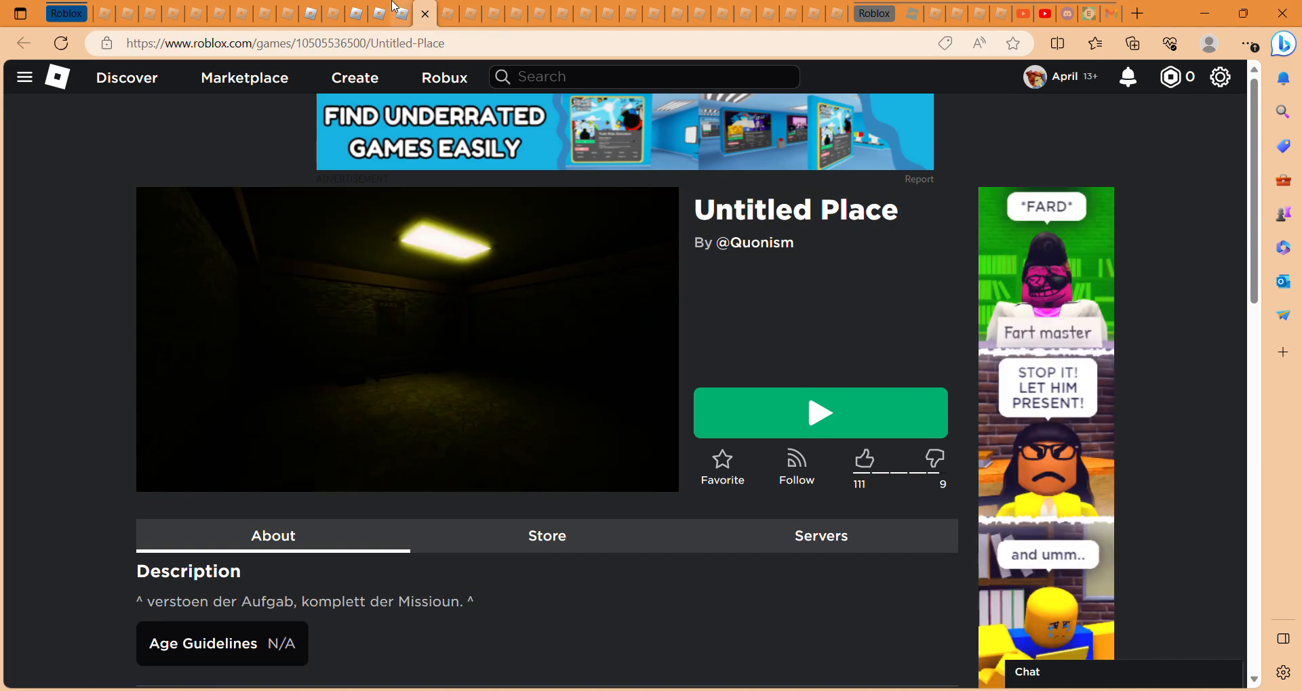
# Switch to The Untitled Diner tab showing its title, creator Quonism and French description
pyautogui.click(378, 13)
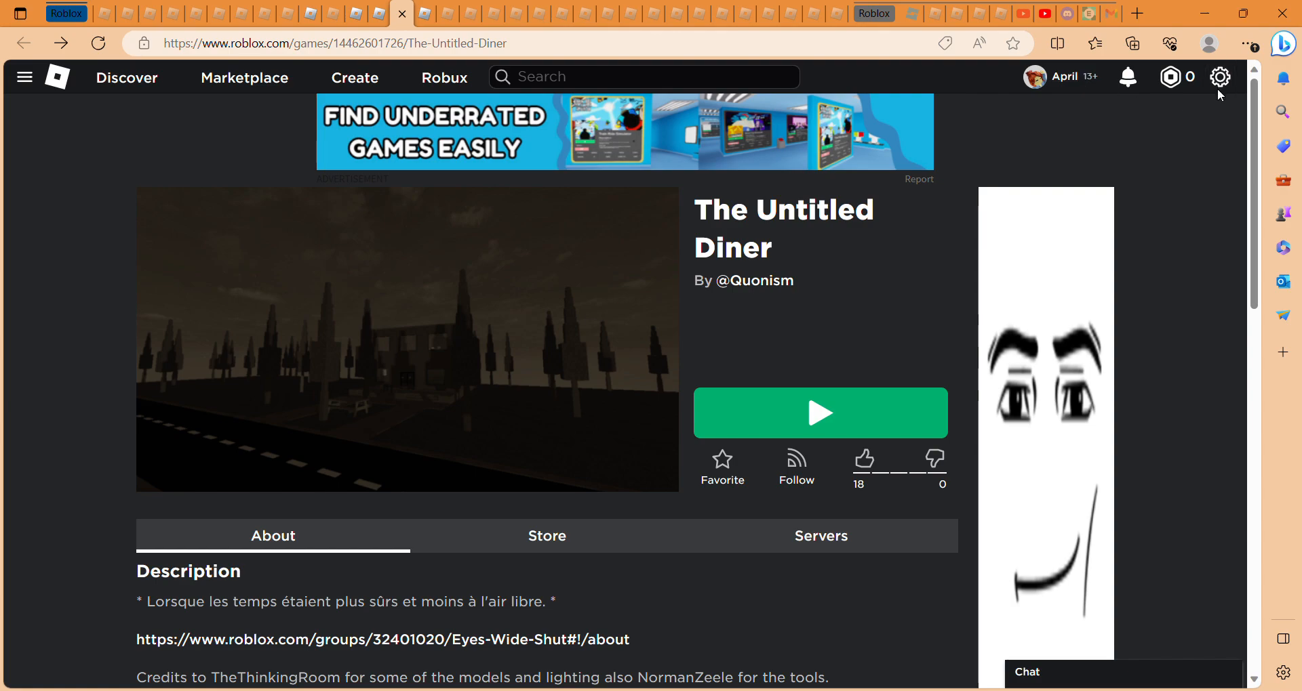
pyautogui.moveTo(1214, 94)
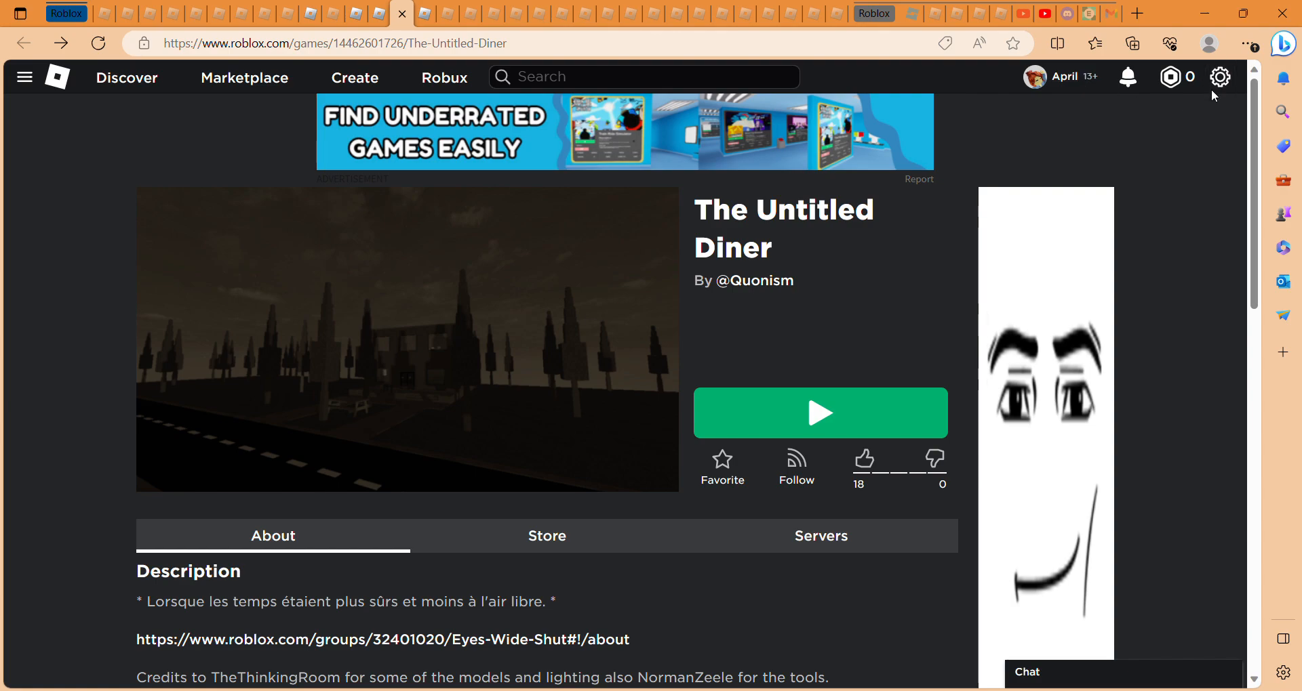
pyautogui.moveTo(384, 11)
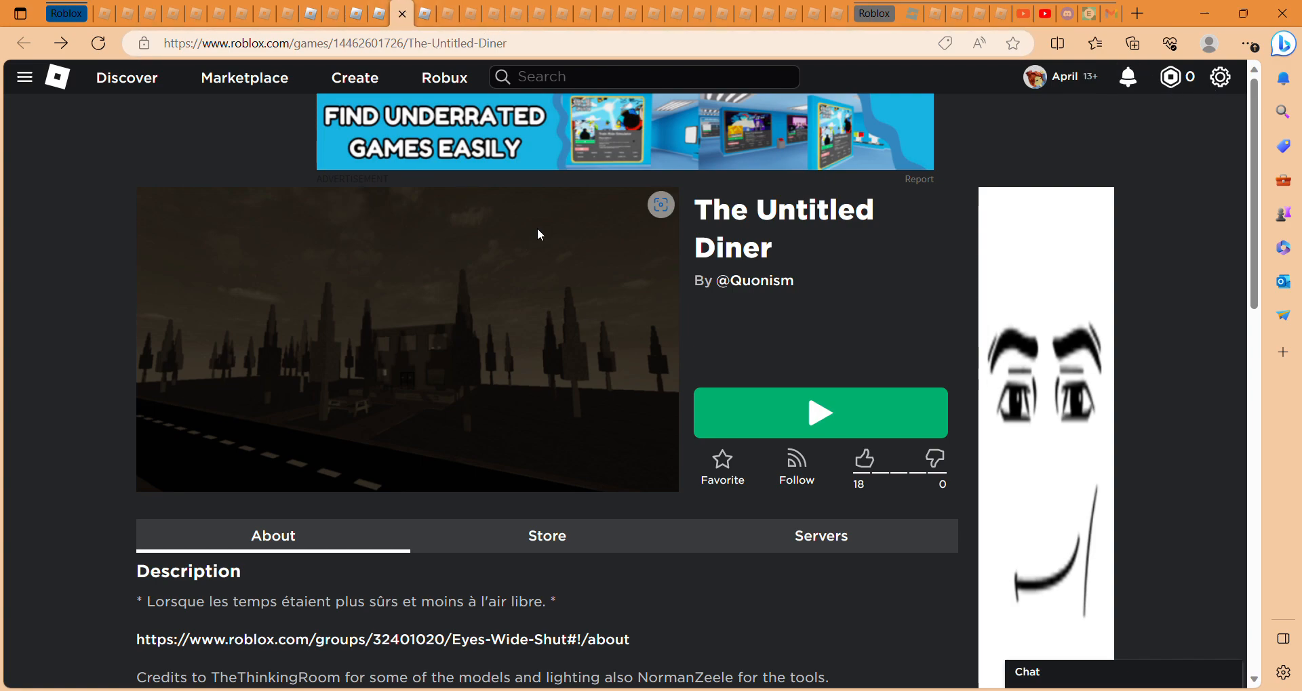
pyautogui.moveTo(1204, 134)
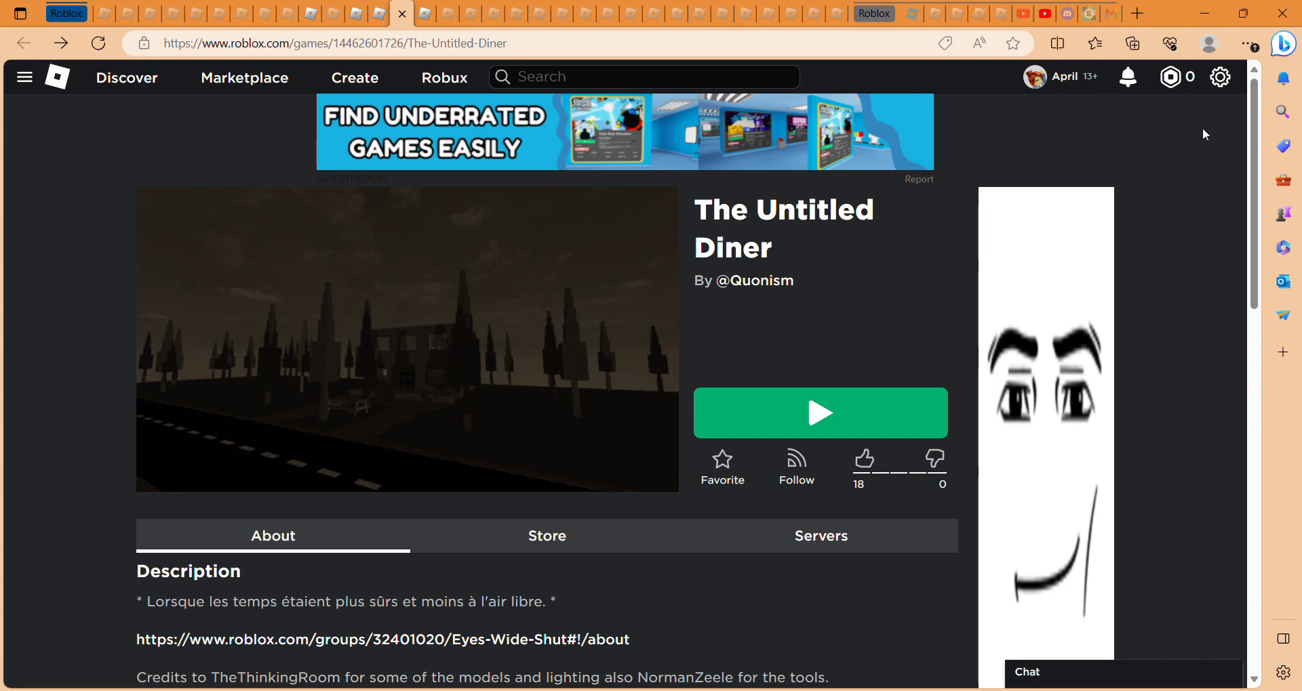